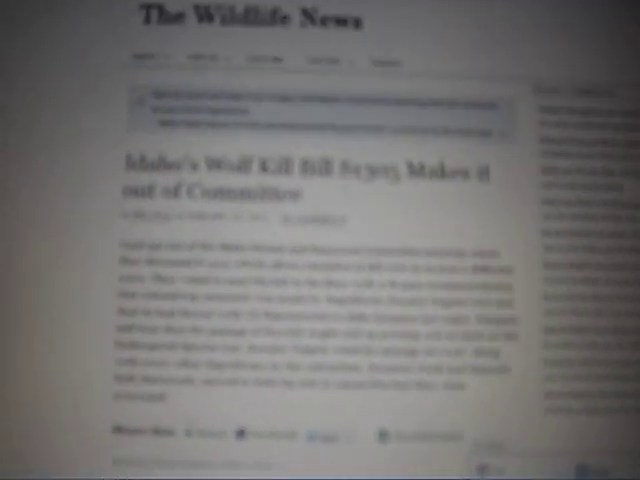
{"action": "scroll", "scroll_direction": "down", "scroll_amount": 3}
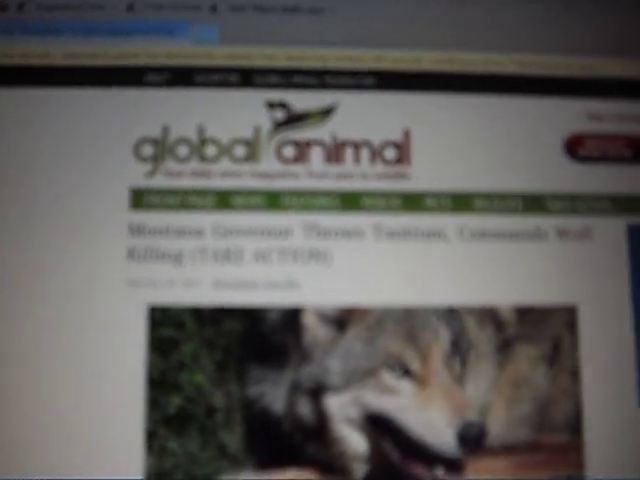
{"action": "scroll", "scroll_direction": "down", "scroll_amount": 3}
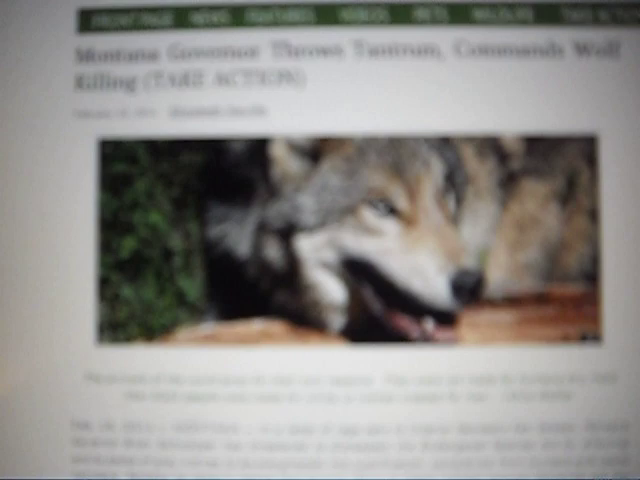
{"action": "scroll", "scroll_direction": "up", "scroll_amount": 3}
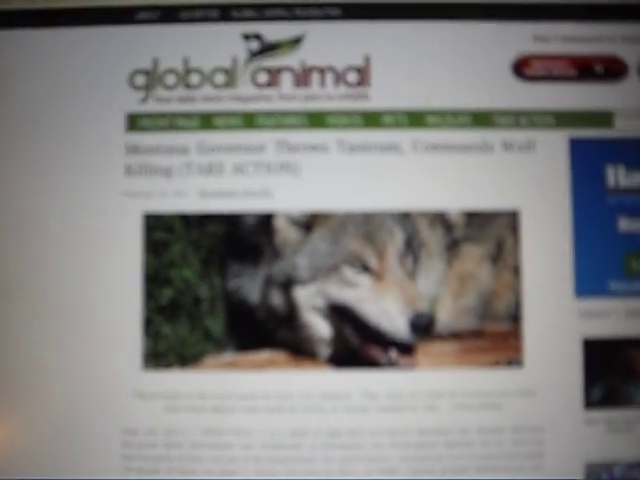